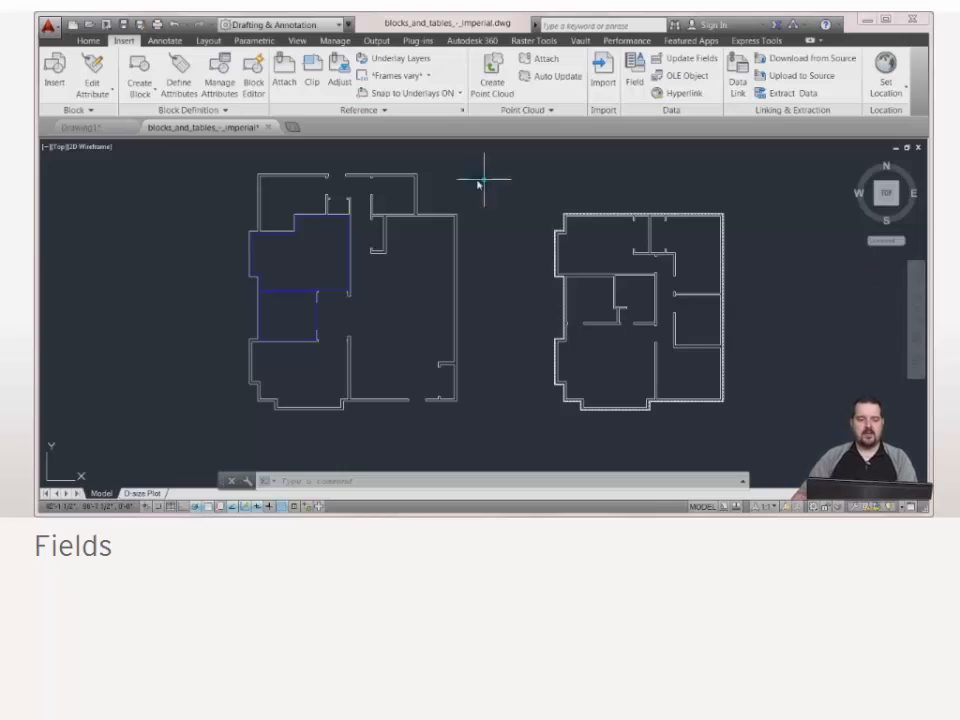
Set the drawing's Author summary property to 'MIKE THOMAS'
left_click(48, 24)
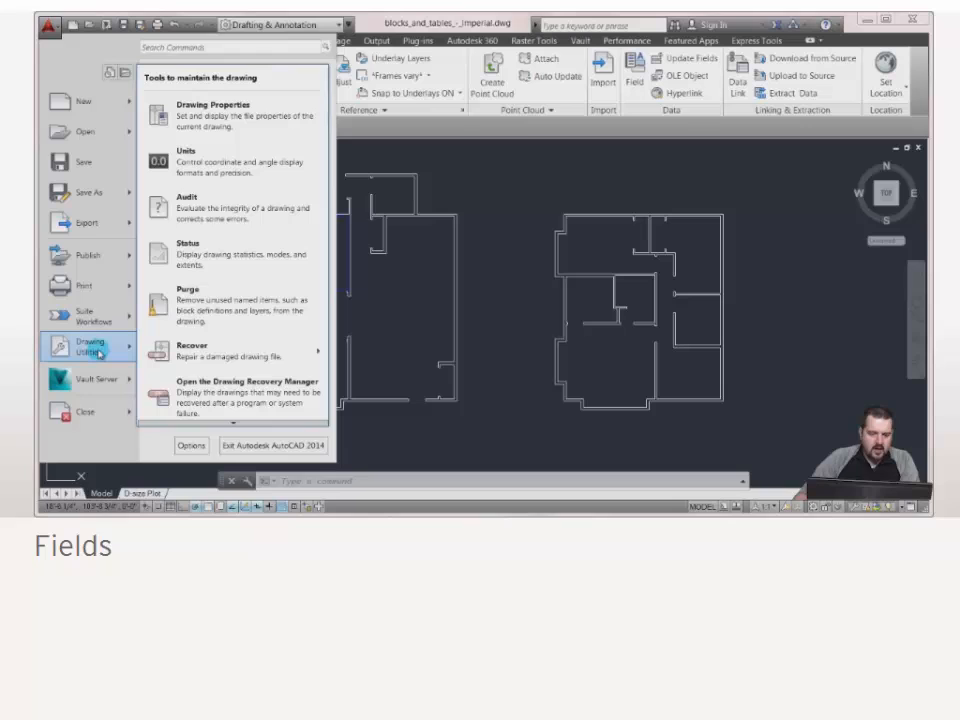
mouse_move(212, 115)
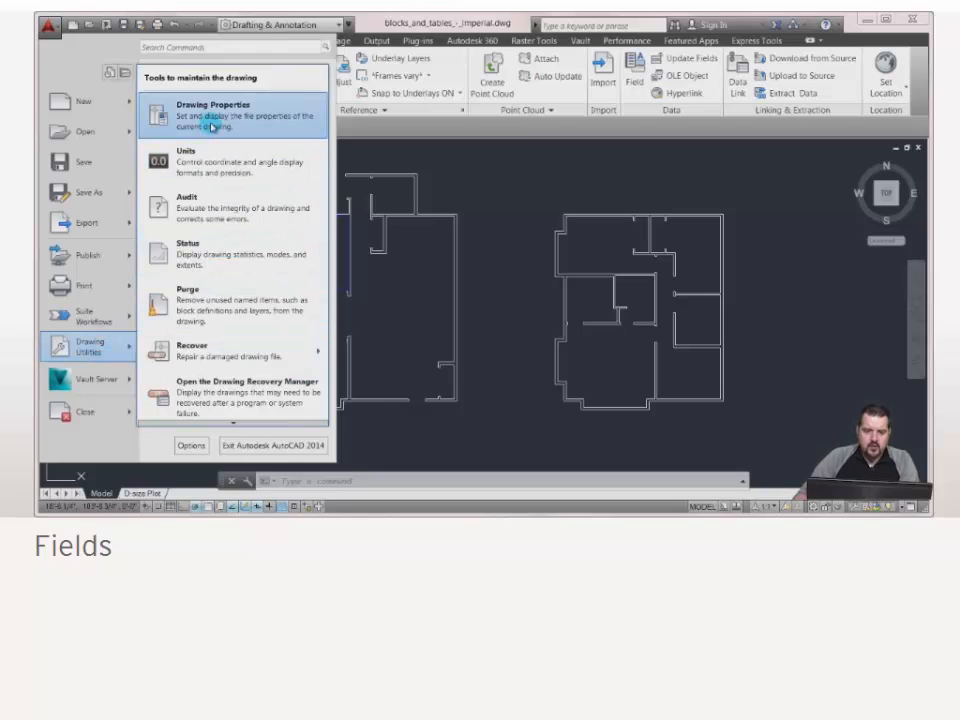
left_click(212, 115)
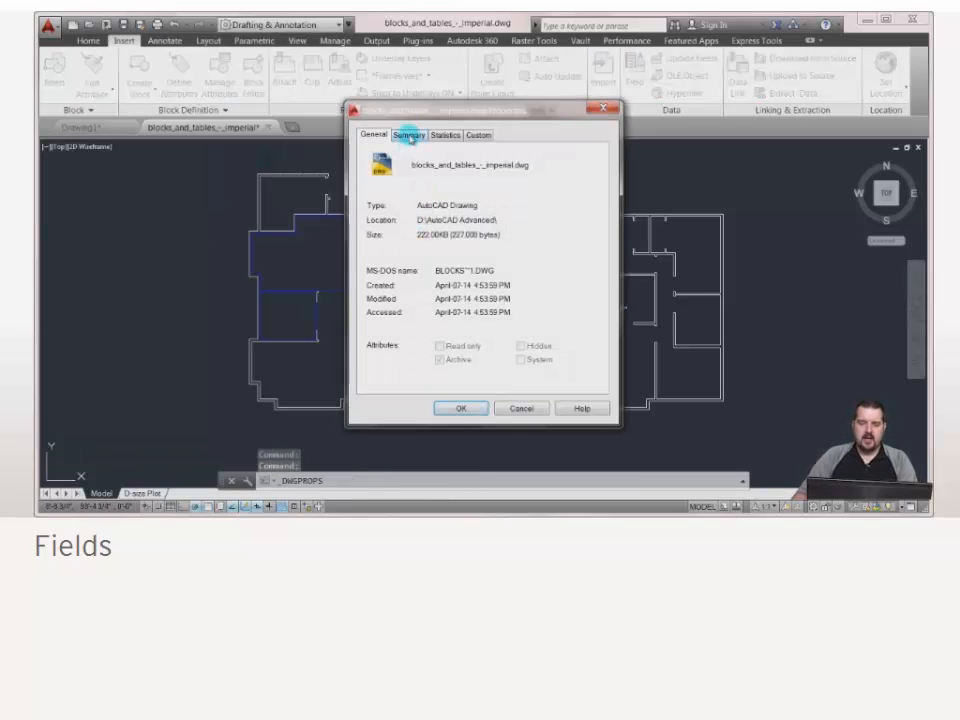
left_click(409, 135)
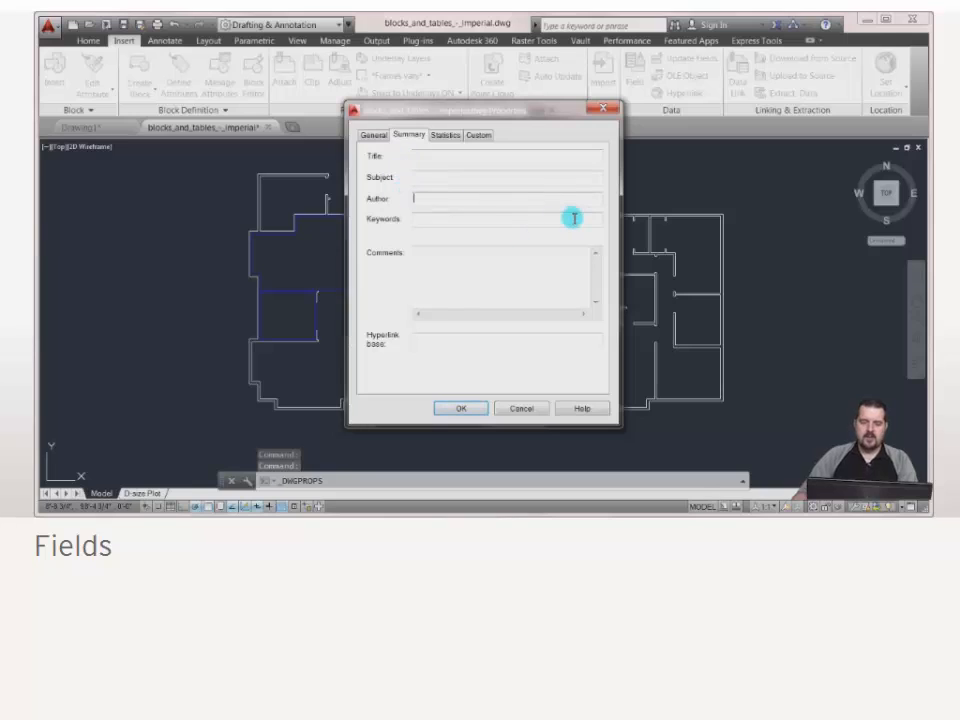
type("M")
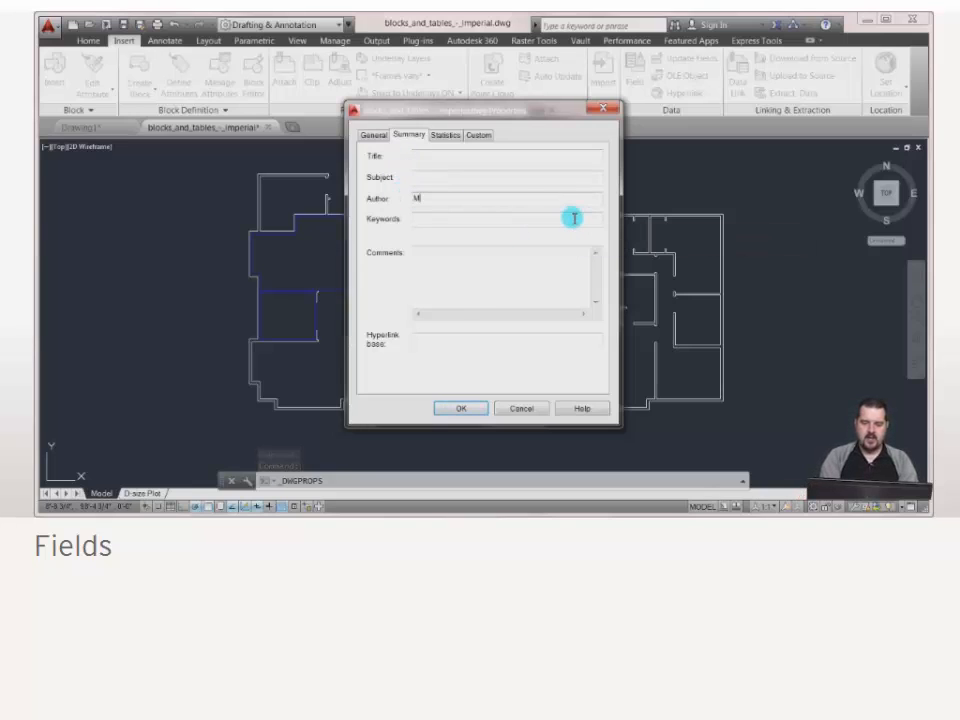
type("IKE TH")
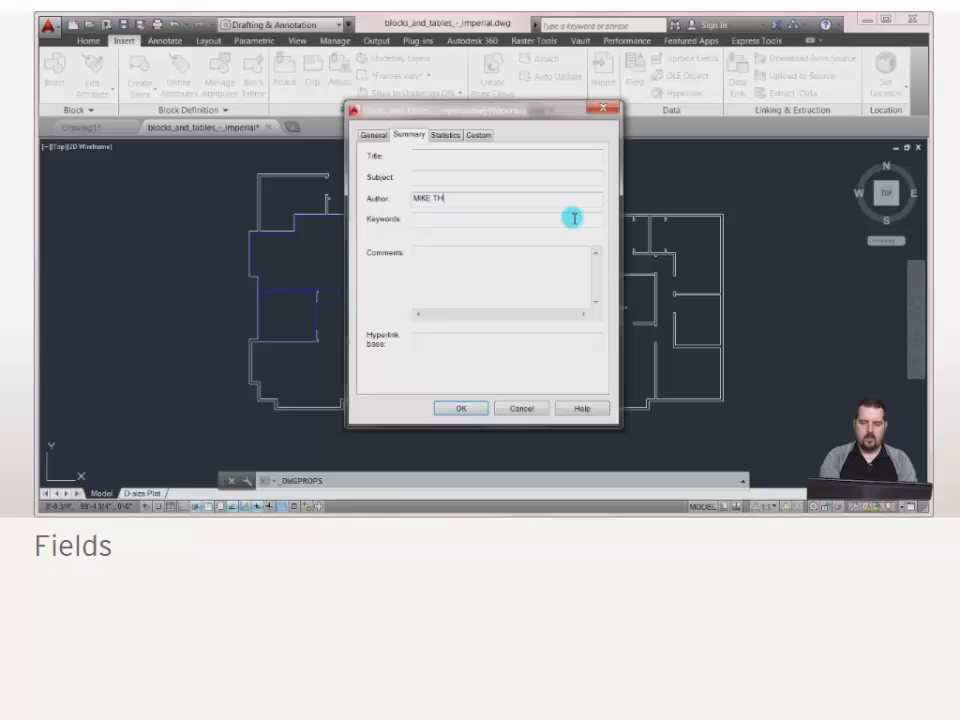
type("OMAS")
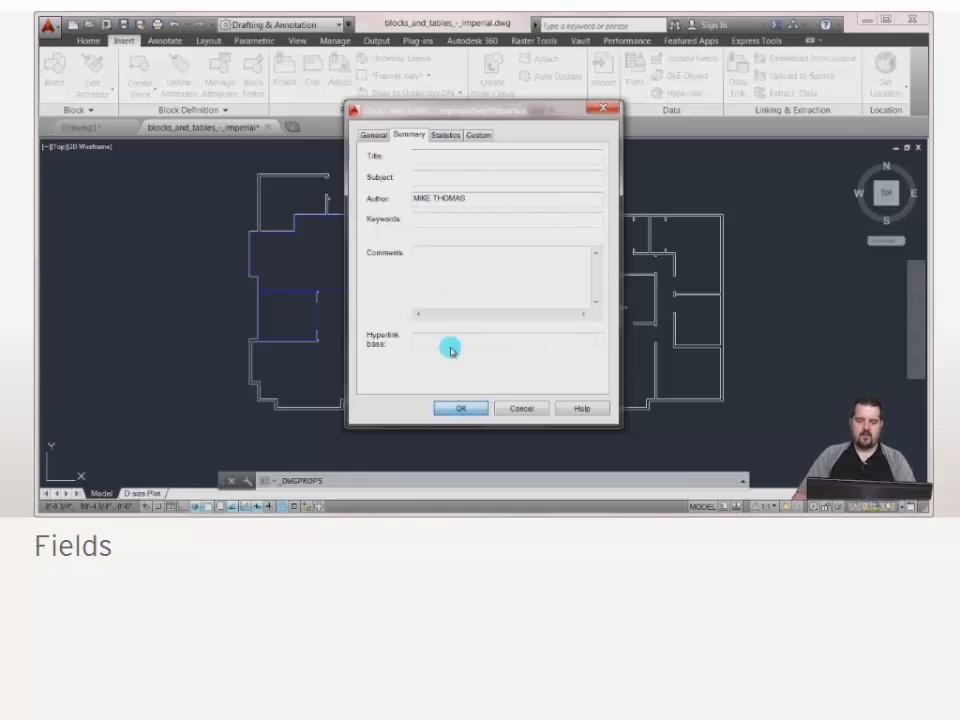
left_click(459, 408)
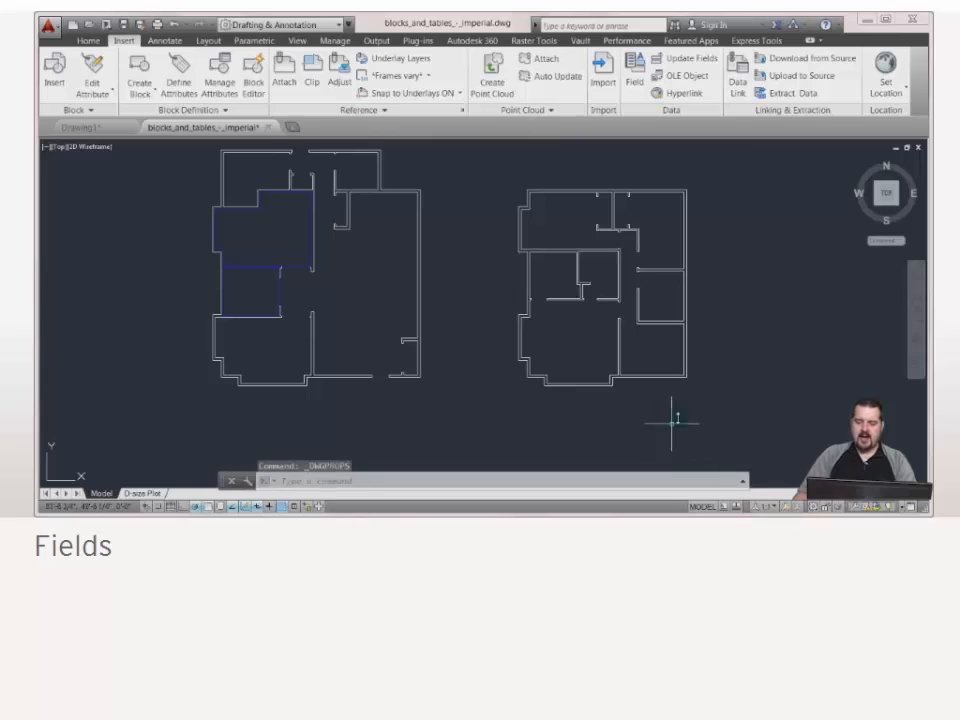
Insert an Author field formatted in uppercase, showing MIKE THOMAS, into the drawing
left_click(632, 75)
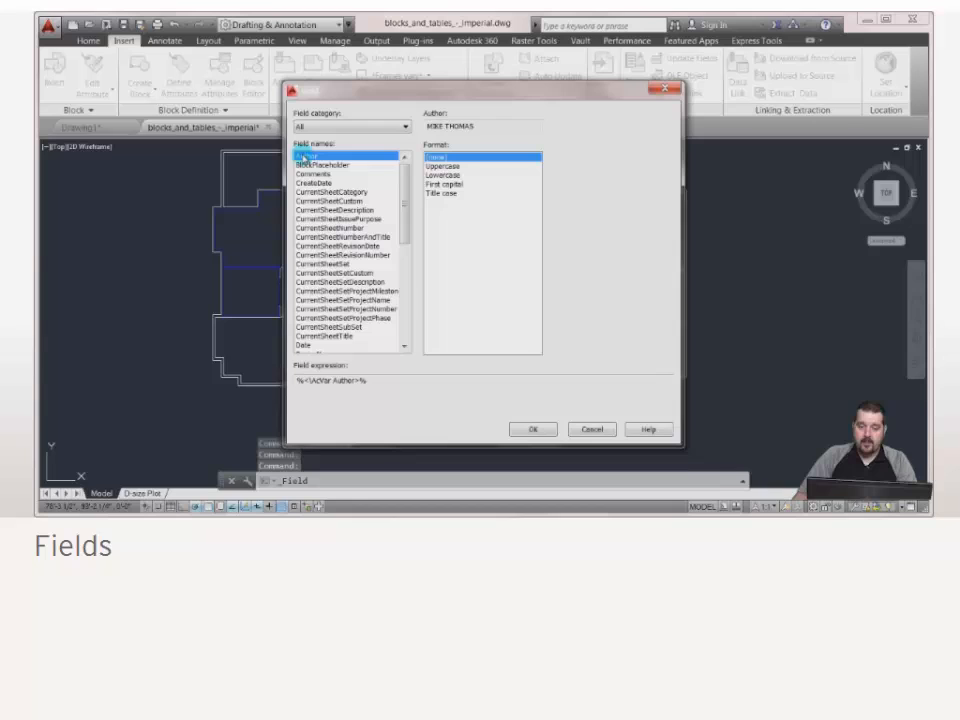
left_click(442, 177)
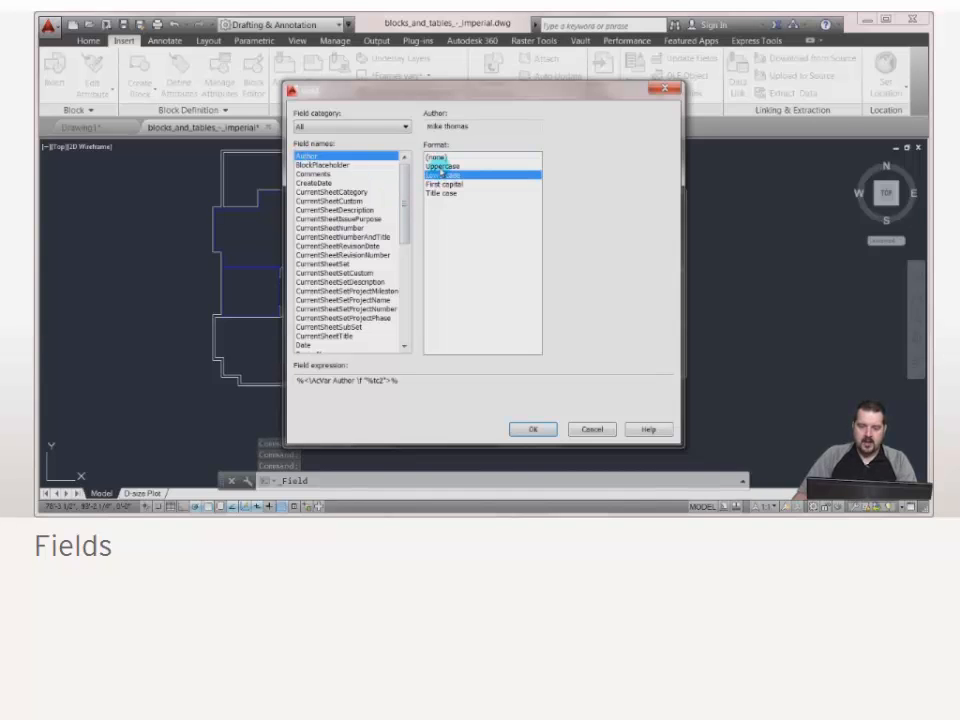
left_click(532, 429)
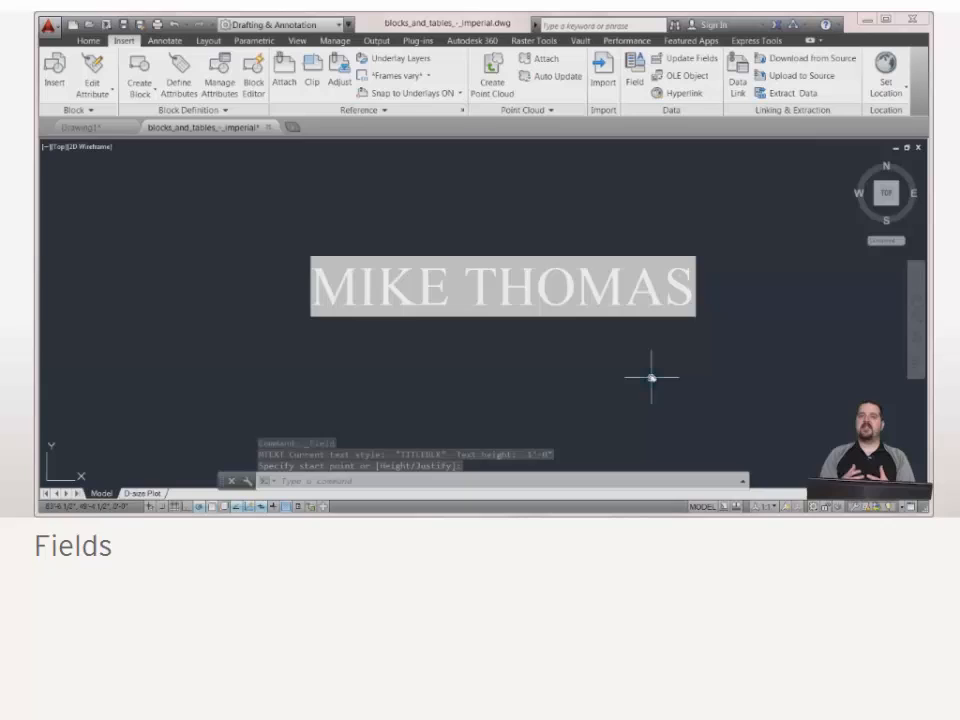
left_click(605, 300)
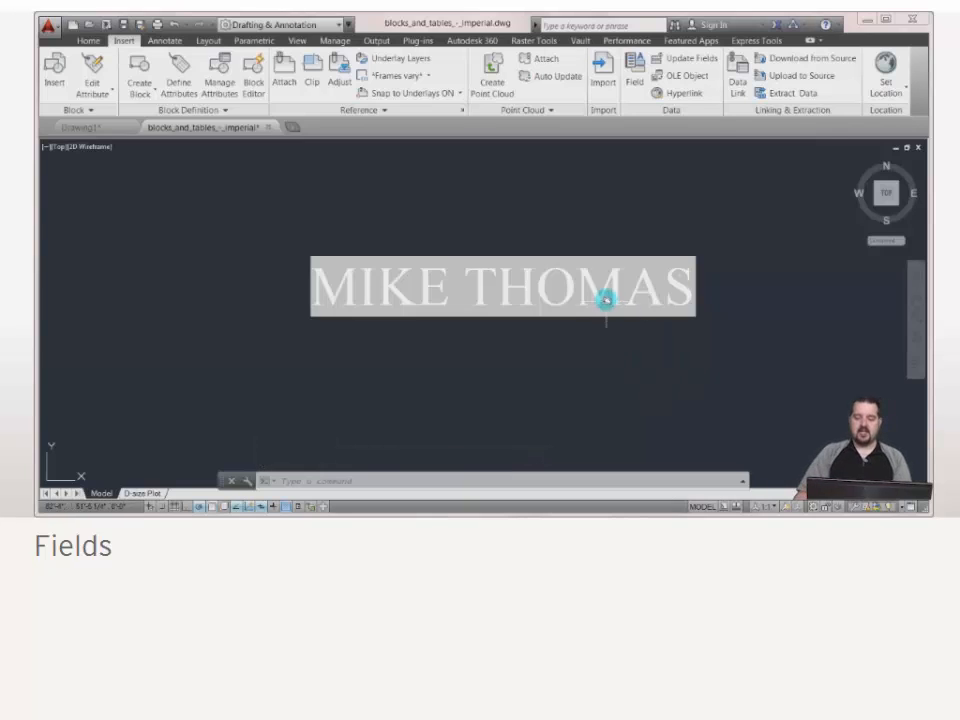
Edit the author field text to prefix it with the label 'AUTHOR:'
left_click(605, 300)
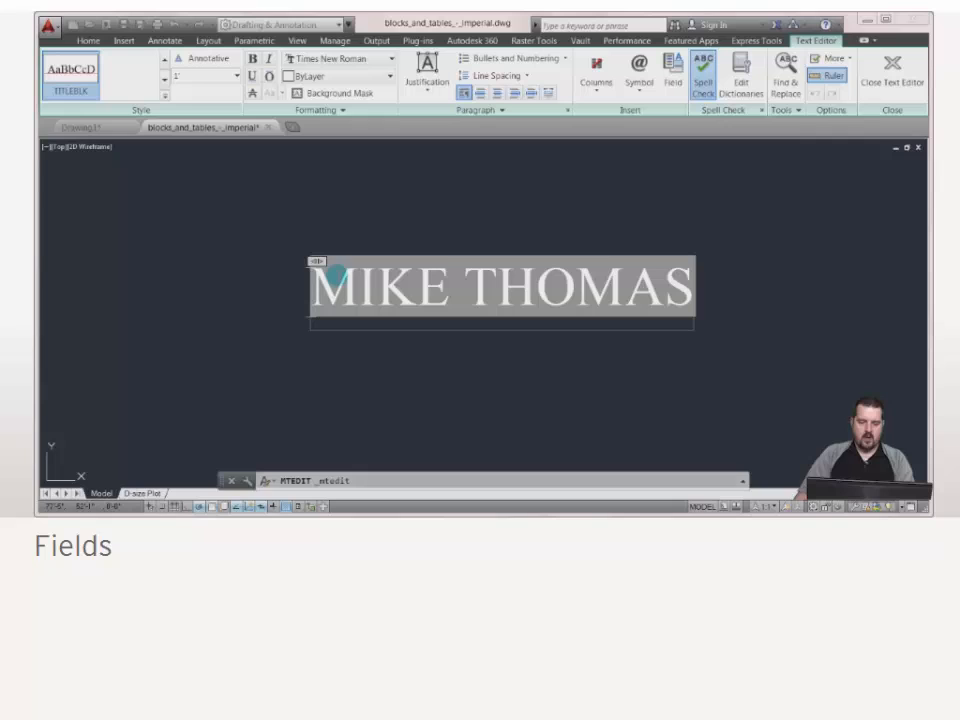
type("AUTHOR")
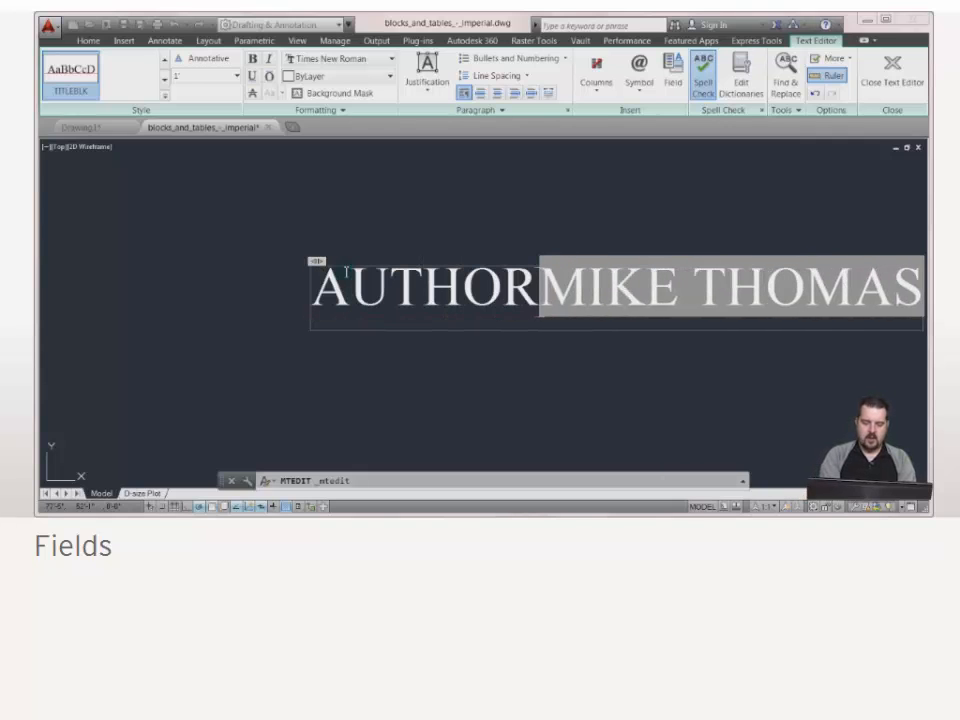
type(":")
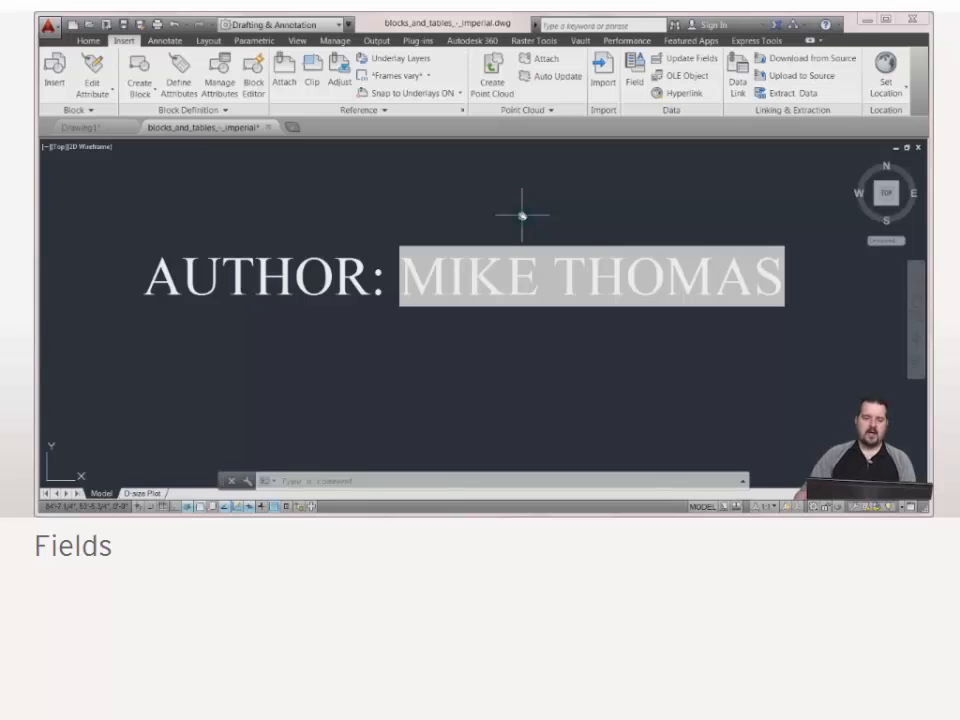
Change the Author property in Drawing Properties to the initials MRT
left_click(48, 24)
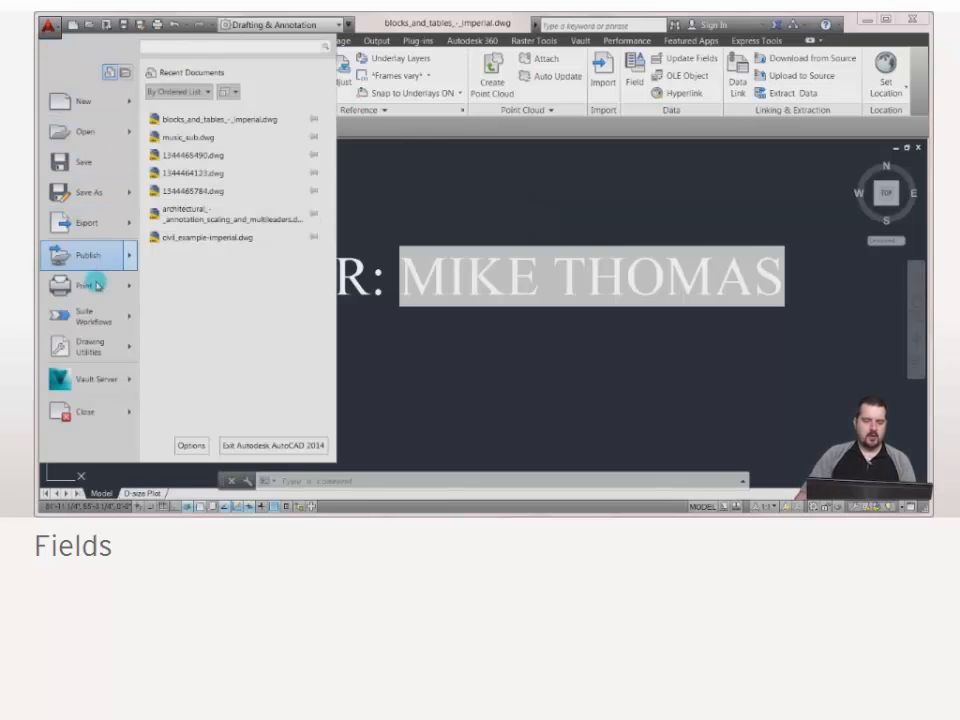
left_click(90, 347)
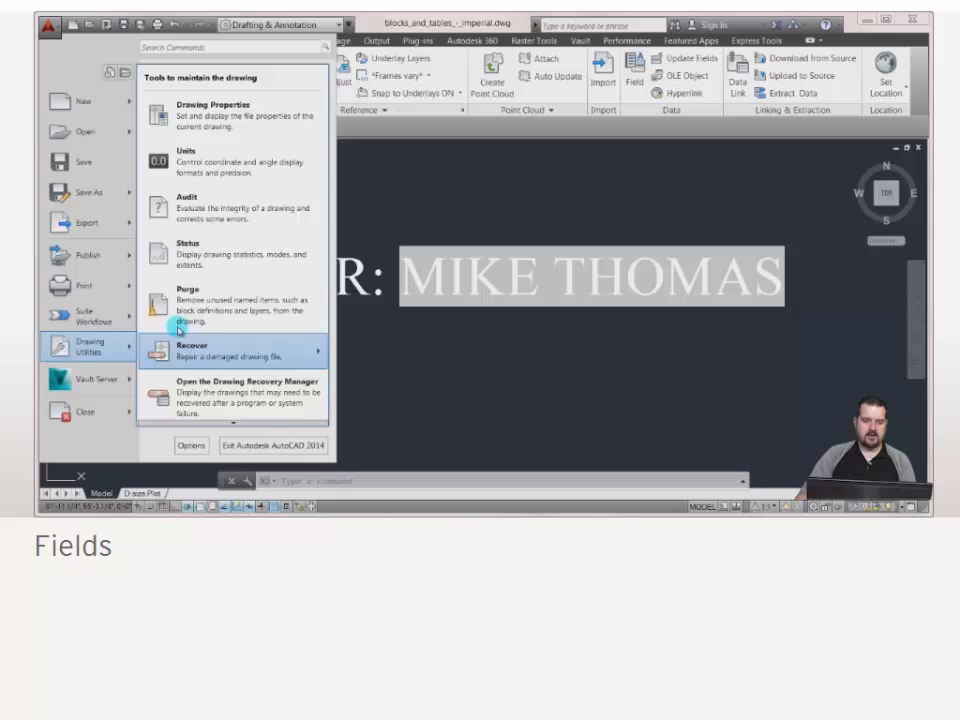
left_click(213, 110)
type("m")
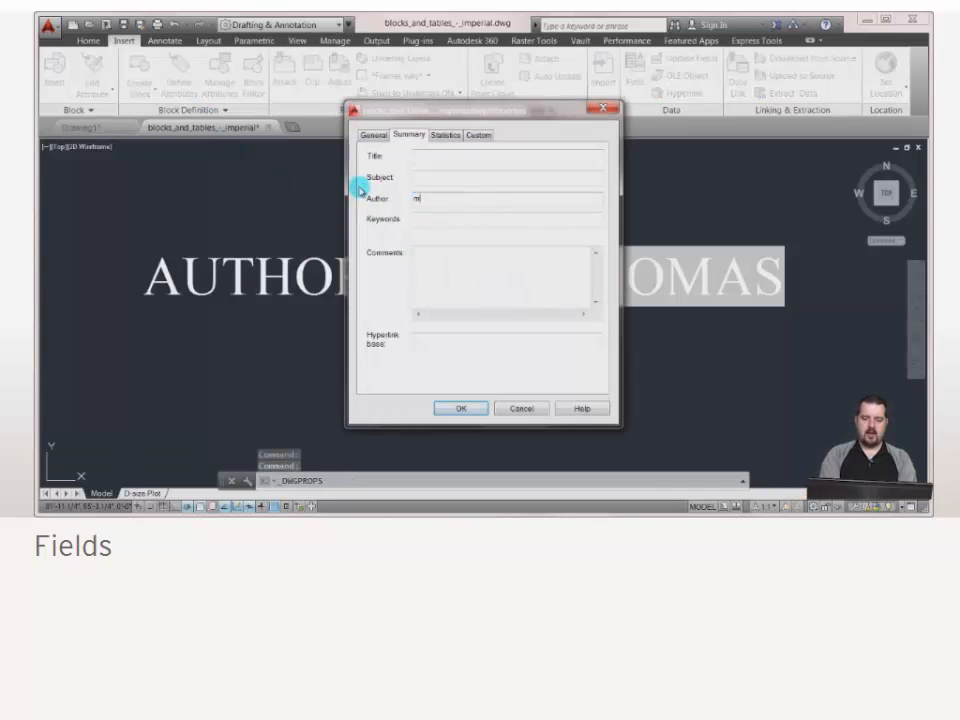
type("rt")
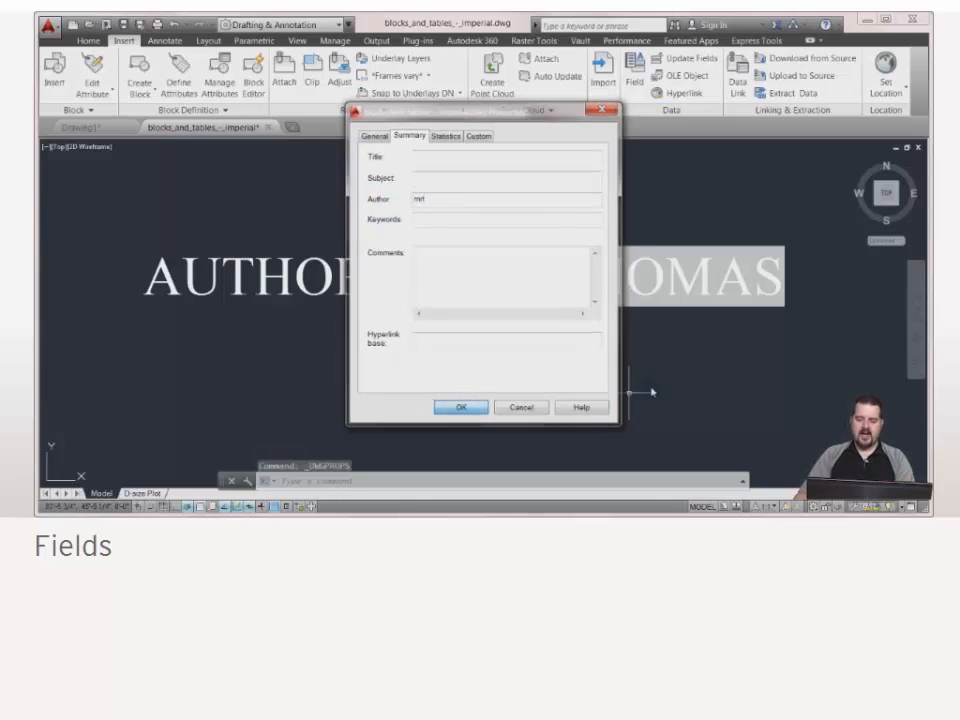
left_click(460, 407)
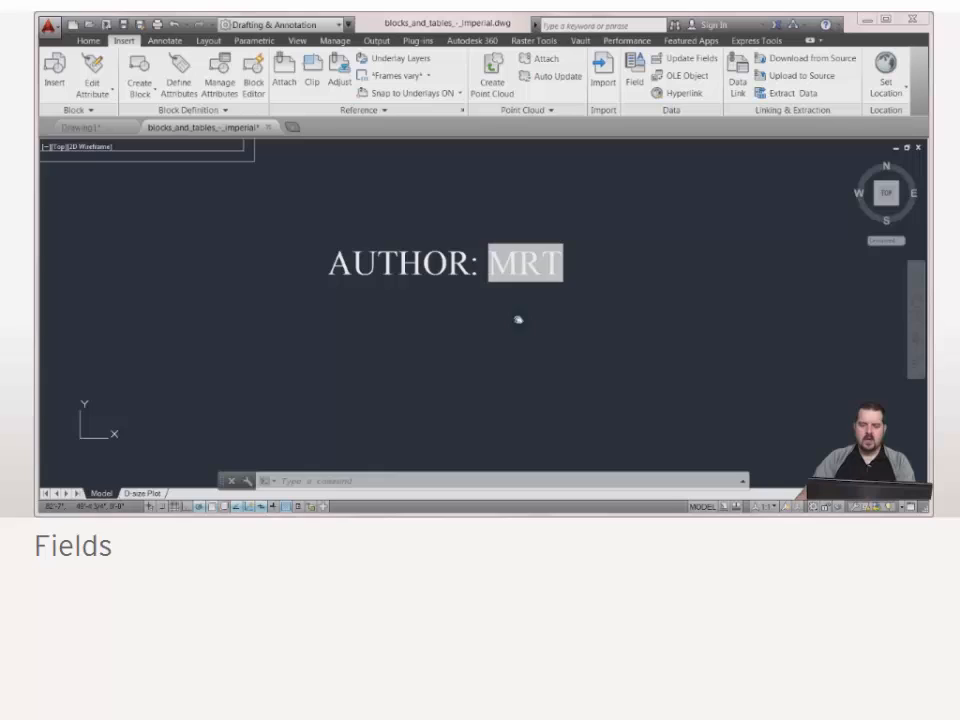
Reopen the author text and type a new line 'LAST SAVED:'
double_click(445, 263)
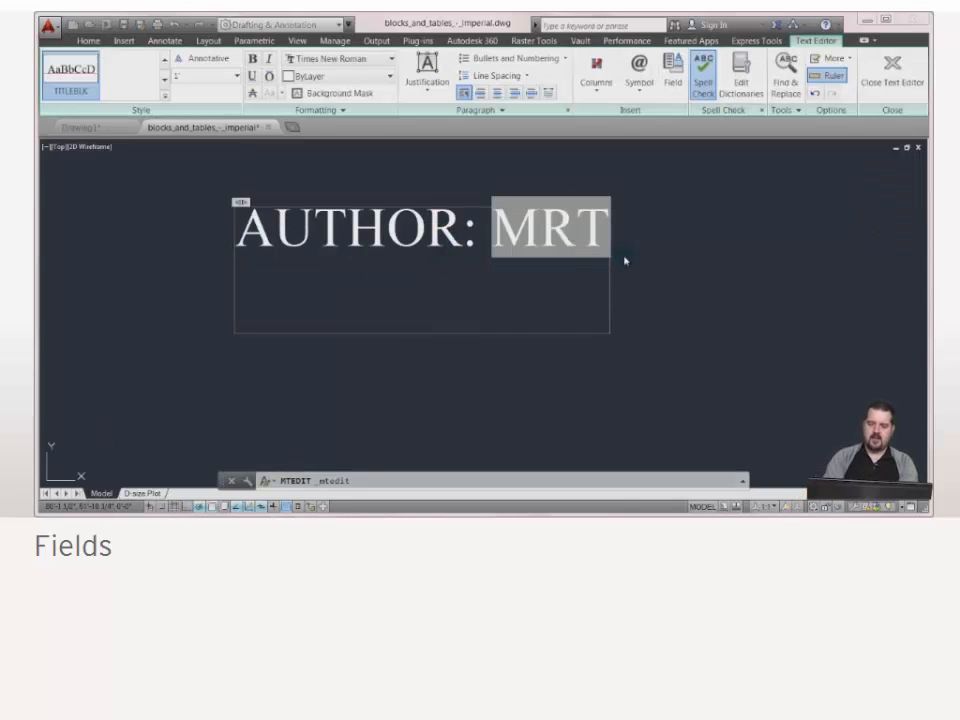
type("LAST S")
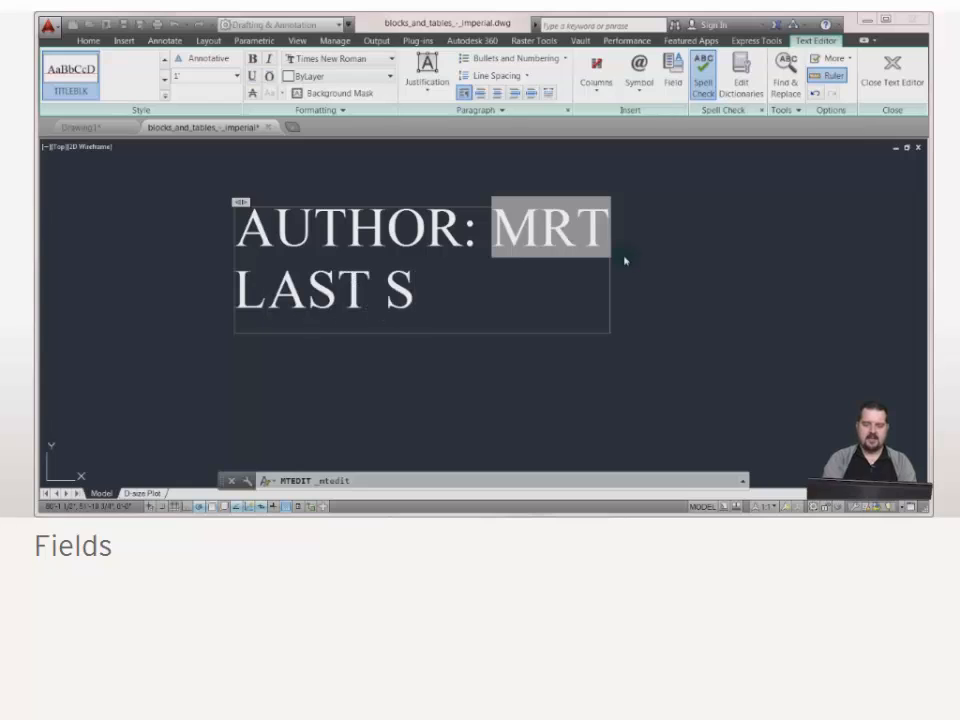
type("AVED")
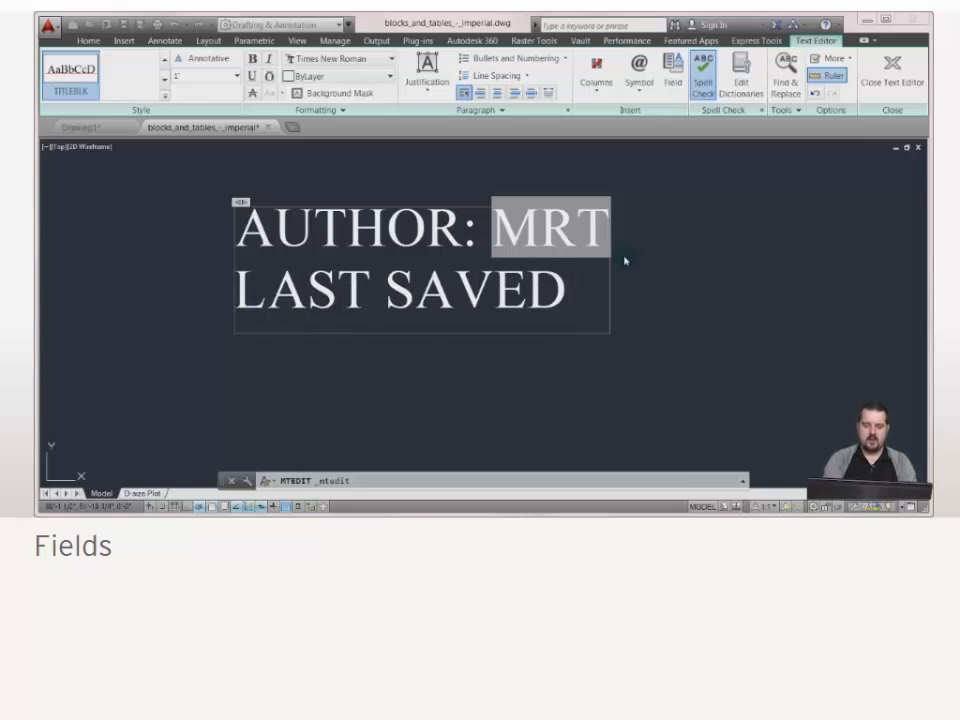
type(":")
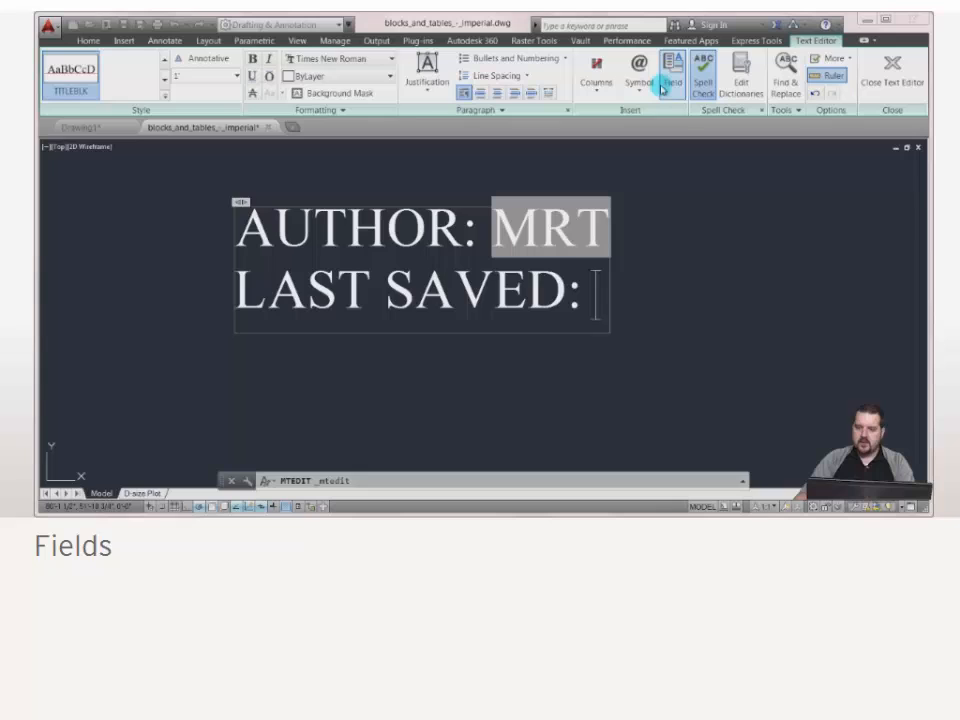
Insert a SaveDate field in the regional long date-and-time format after the label
left_click(672, 72)
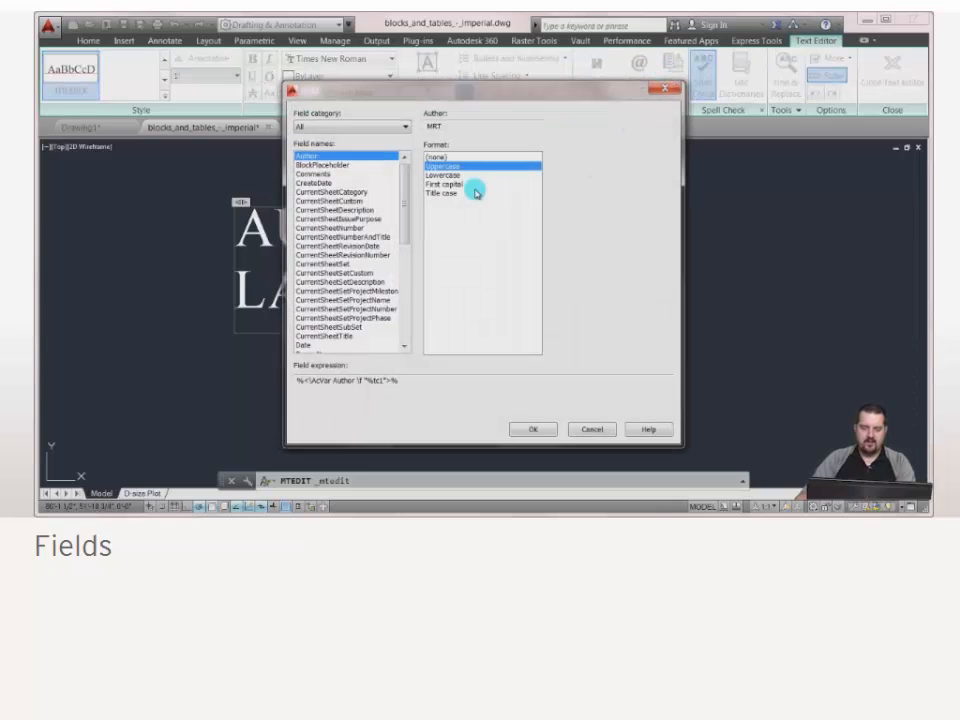
left_click_drag(410, 200, 410, 275)
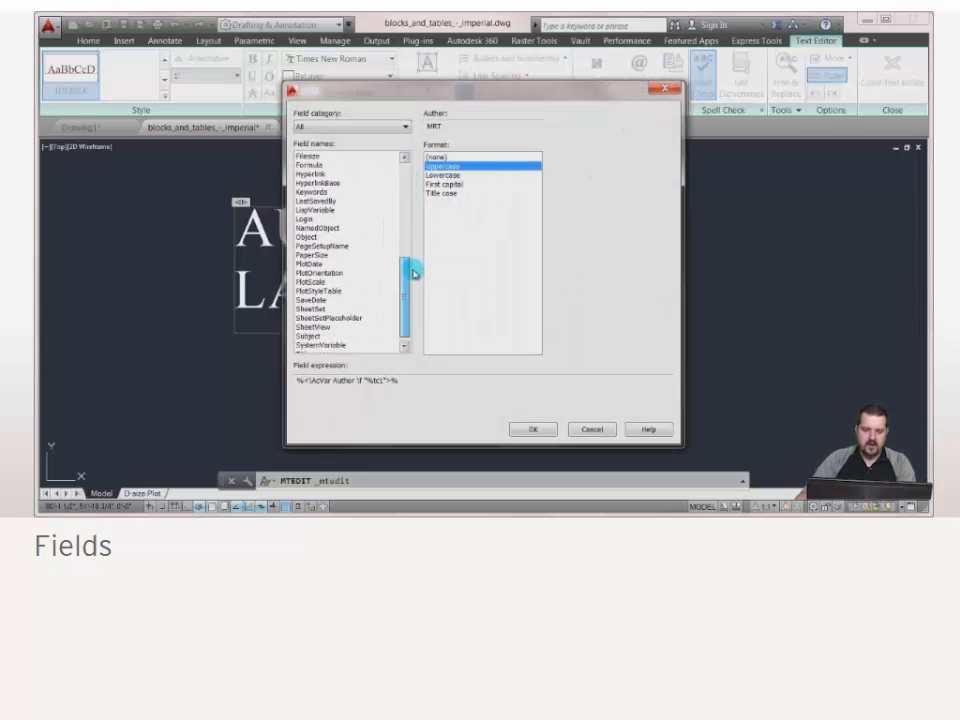
left_click(314, 290)
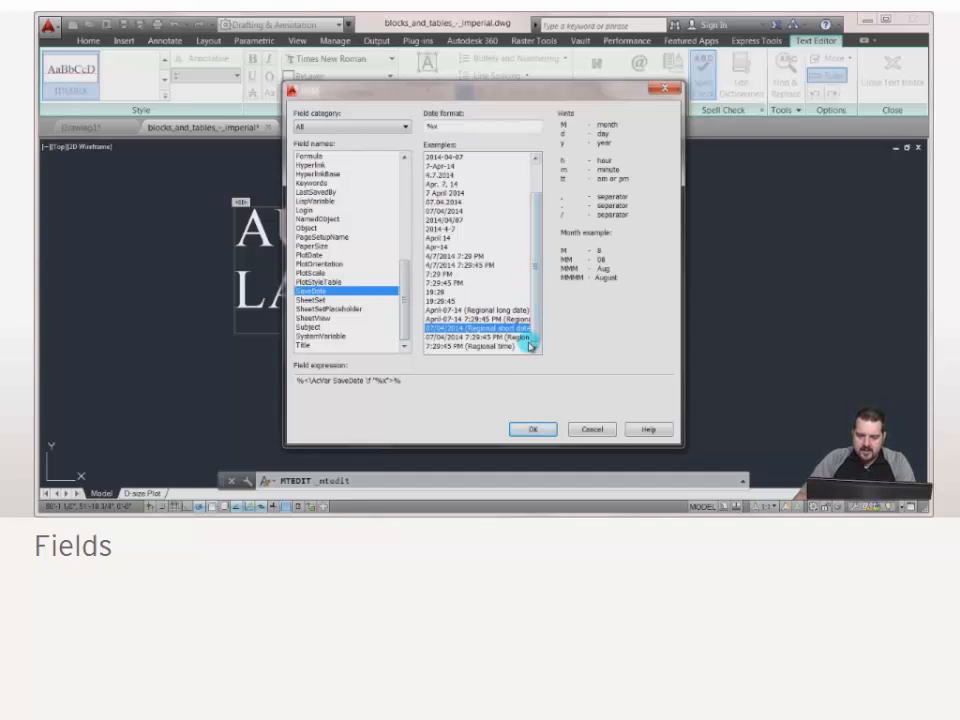
left_click(485, 318)
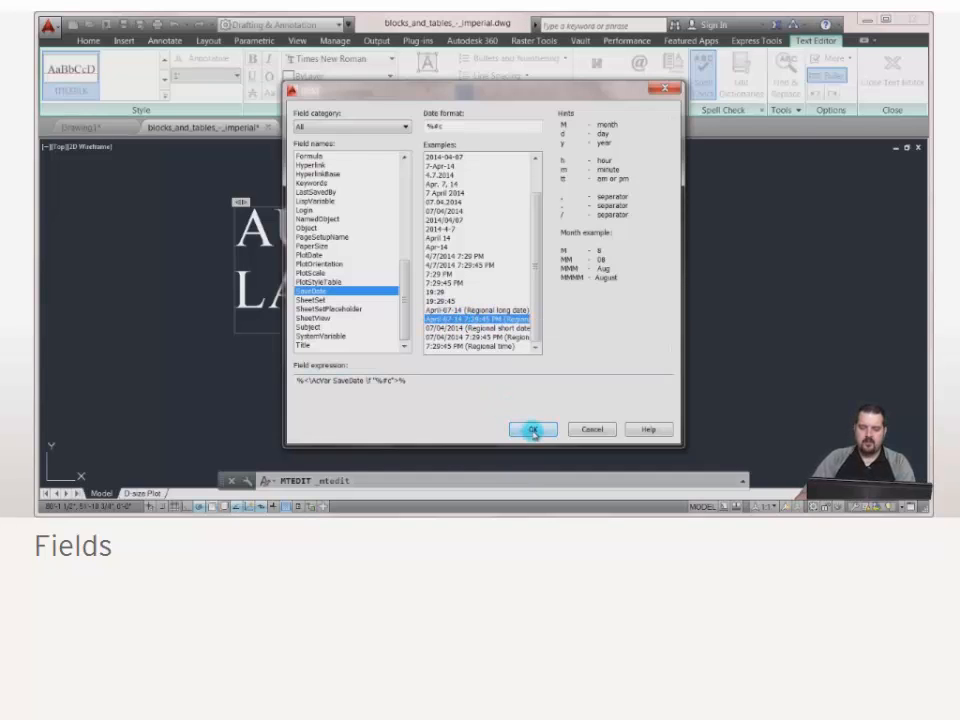
left_click(532, 429)
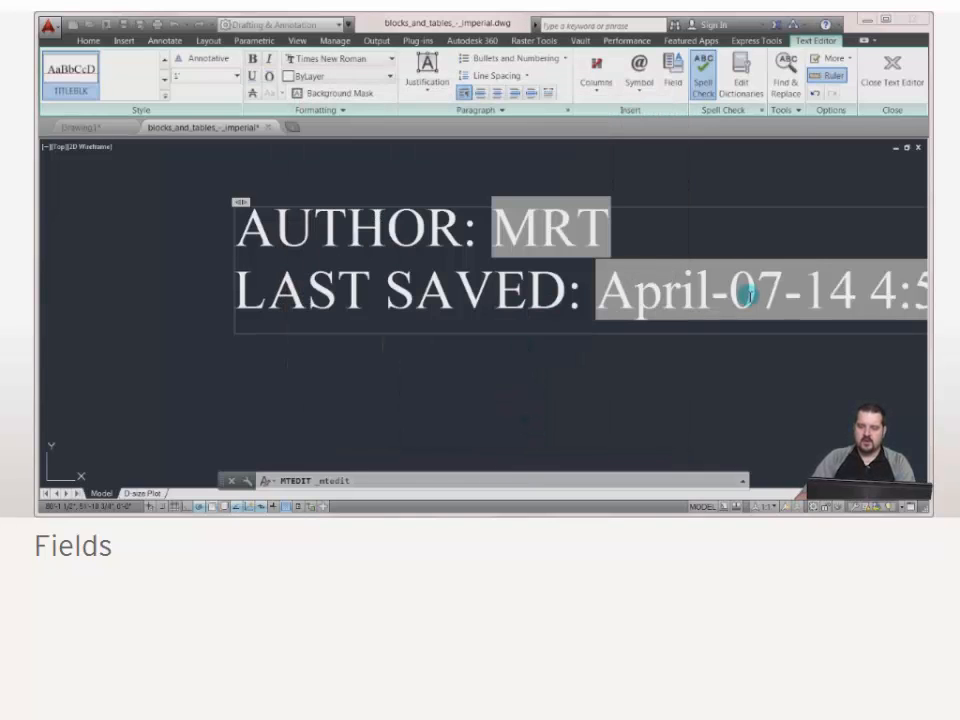
mouse_move(893, 70)
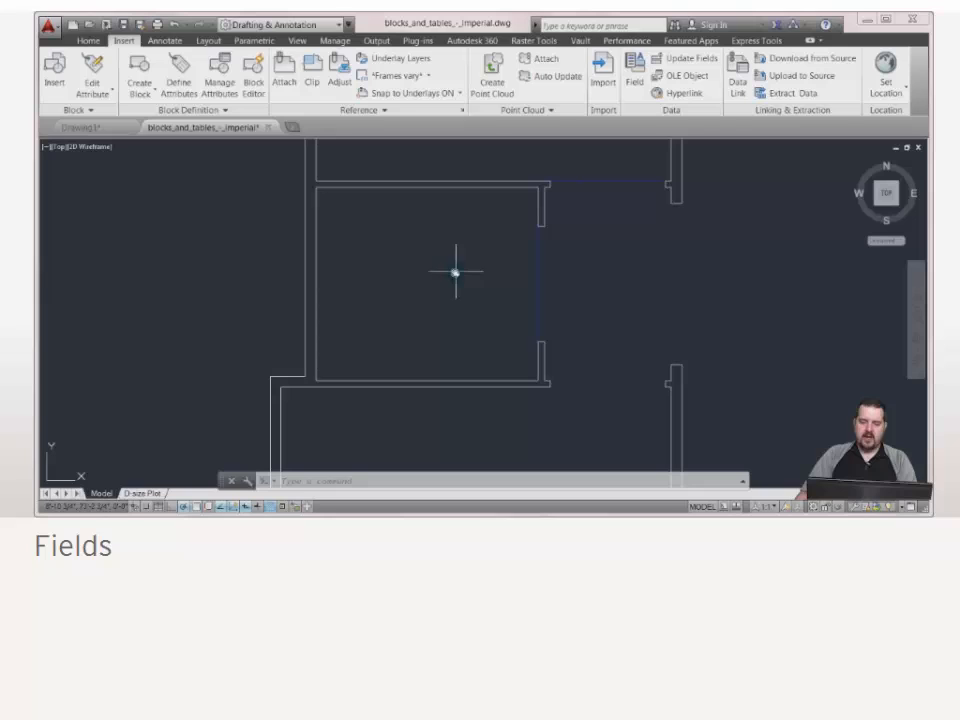
mouse_move(533, 268)
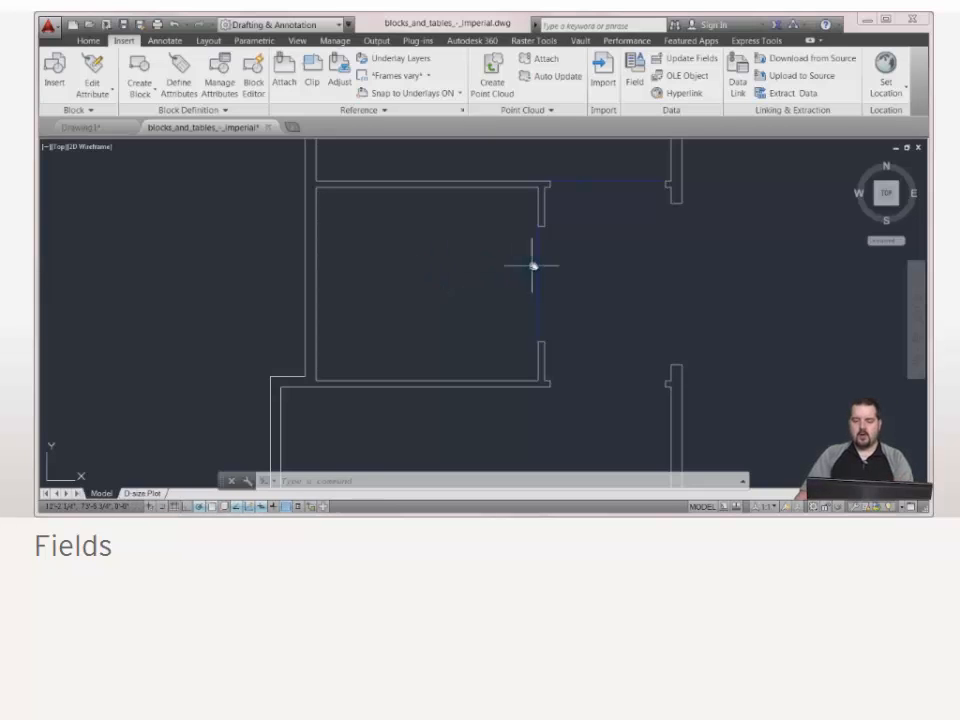
Close the text editor and start a new multiline text inside the room
left_click(535, 265)
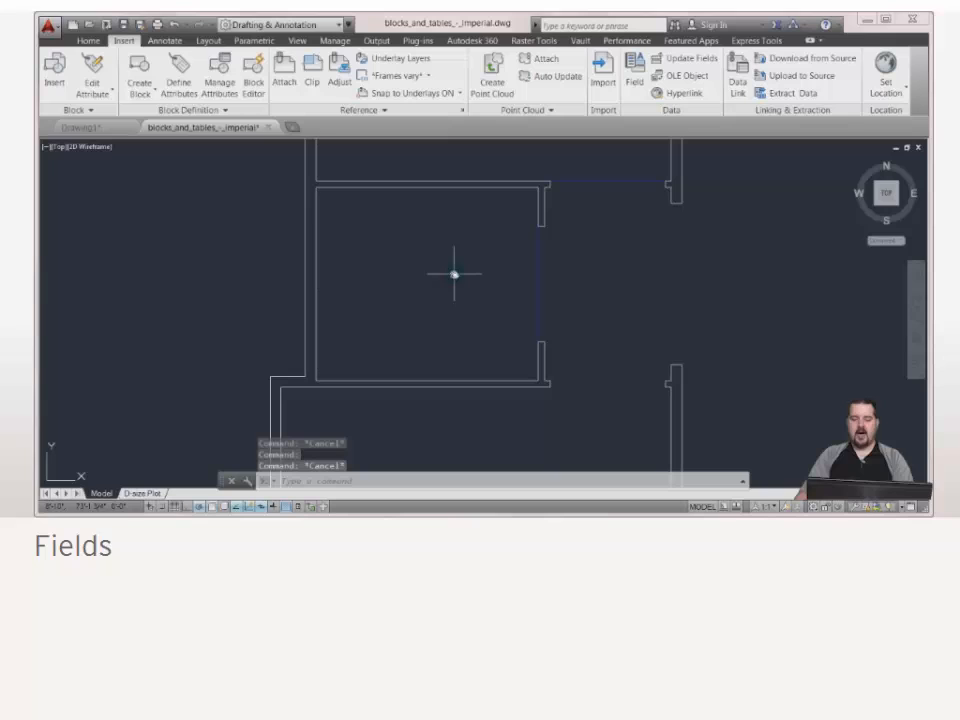
mouse_move(512, 173)
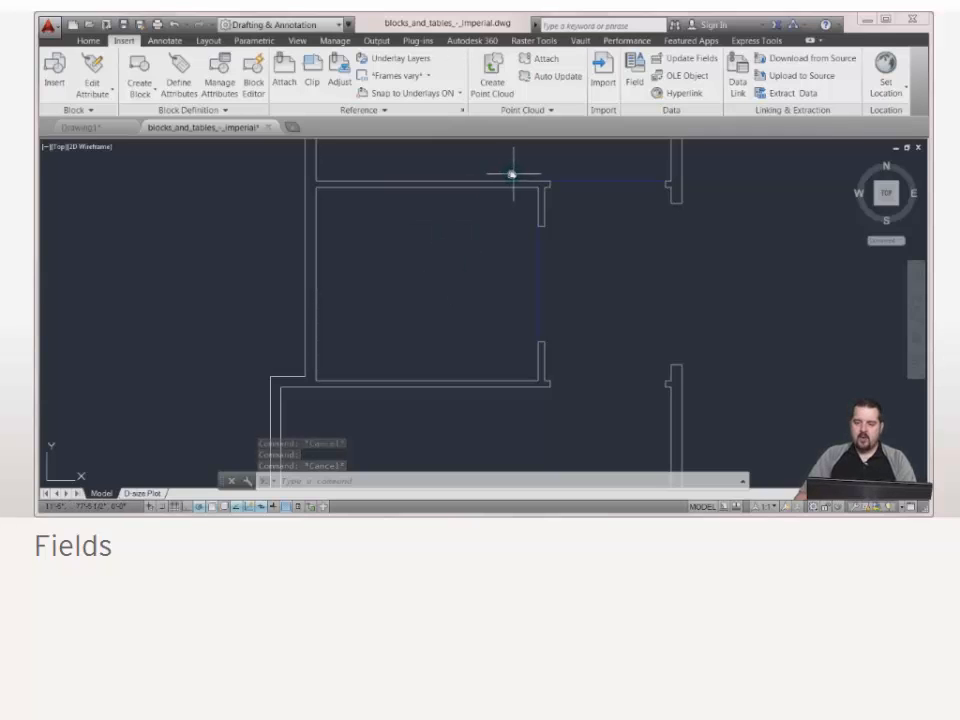
left_click(88, 40)
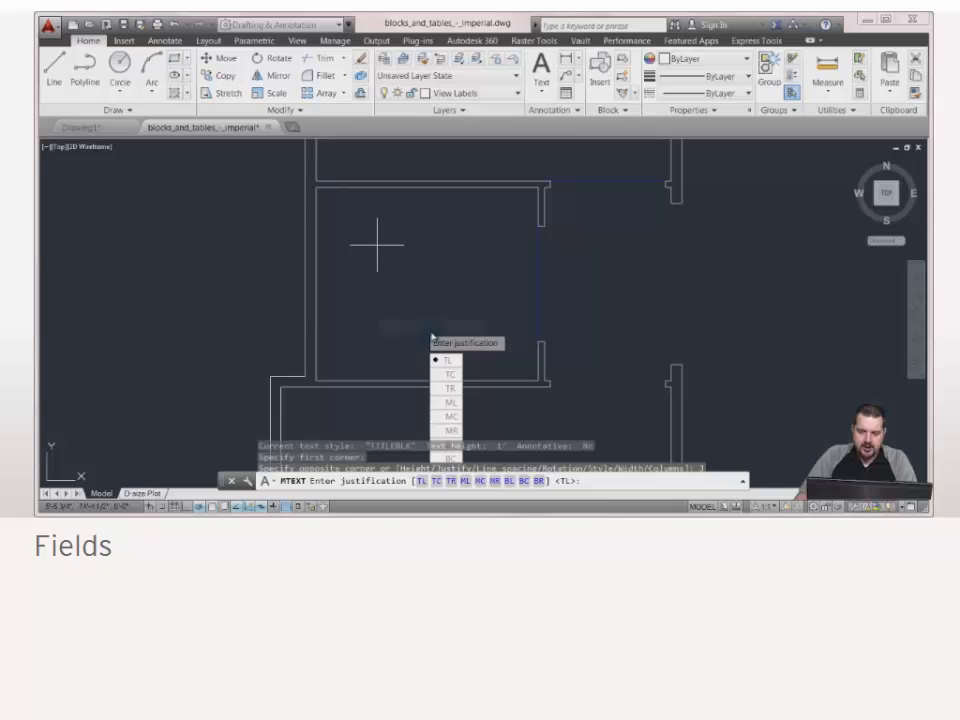
Create a middle-centred text box across the room containing the word STUDY
left_click(450, 415)
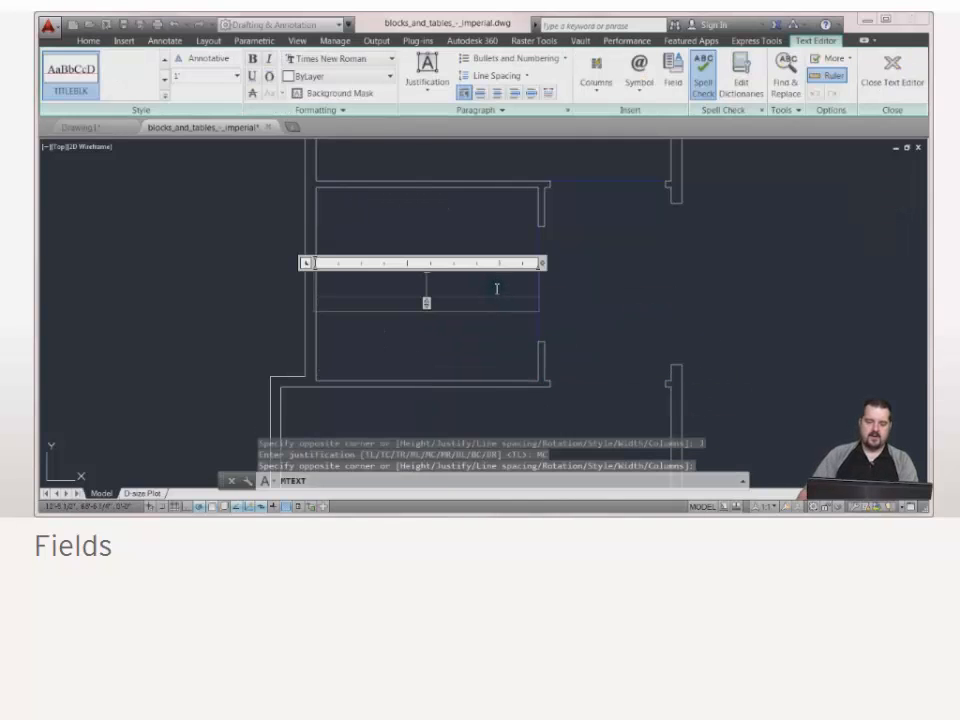
type("STUDY")
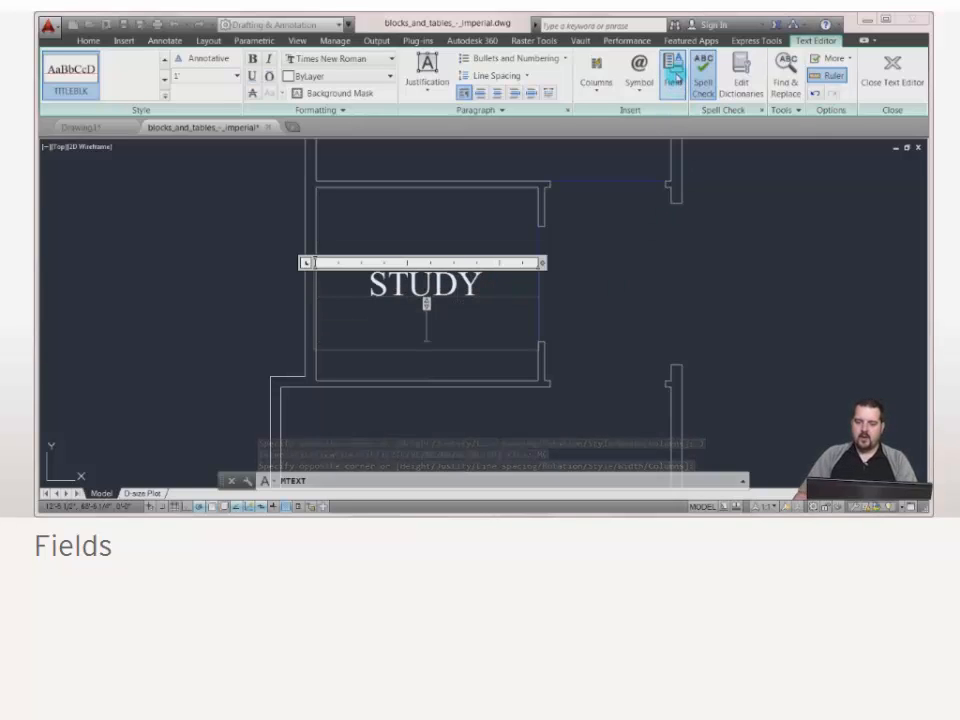
left_click(637, 75)
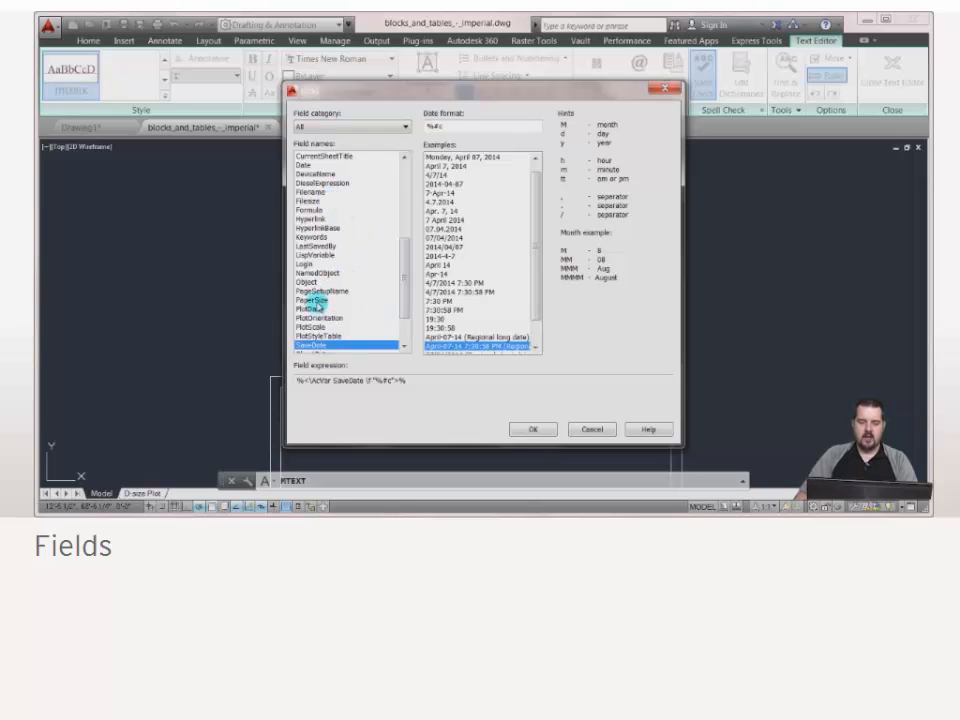
Insert the room polyline's Area field in architectural format, 0.0 precision, showing 80.8 SQ. FT
left_click(307, 277)
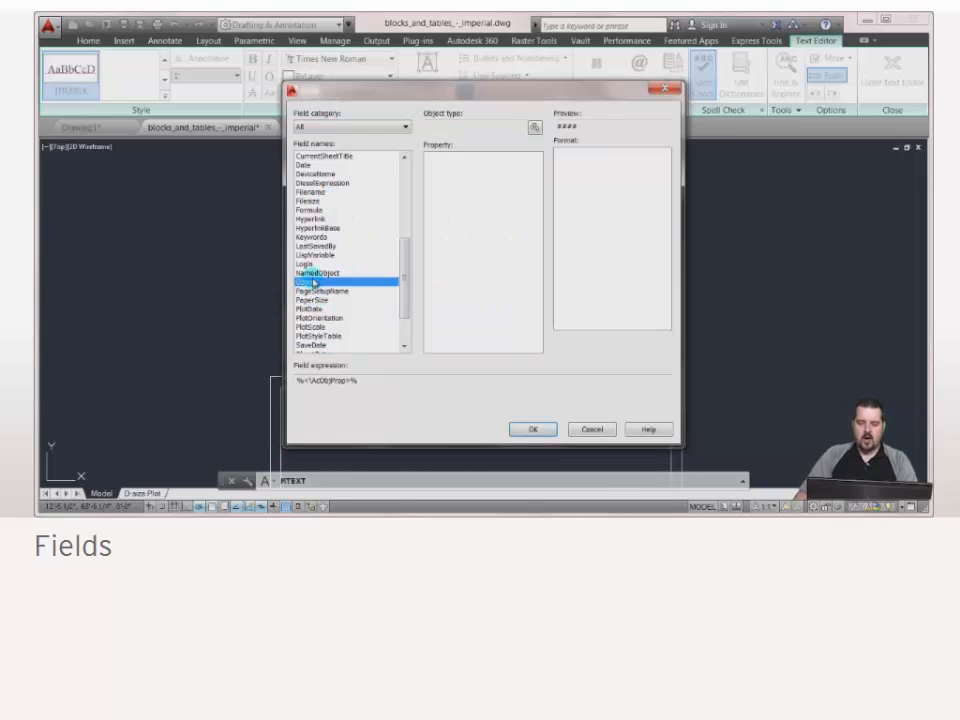
left_click(534, 131)
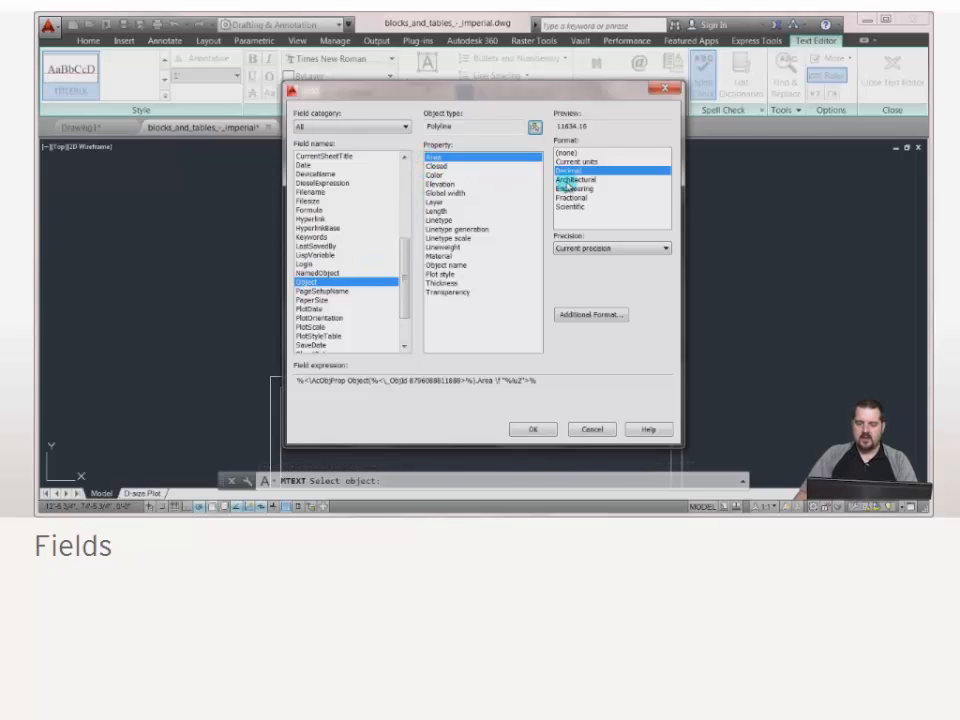
left_click(576, 179)
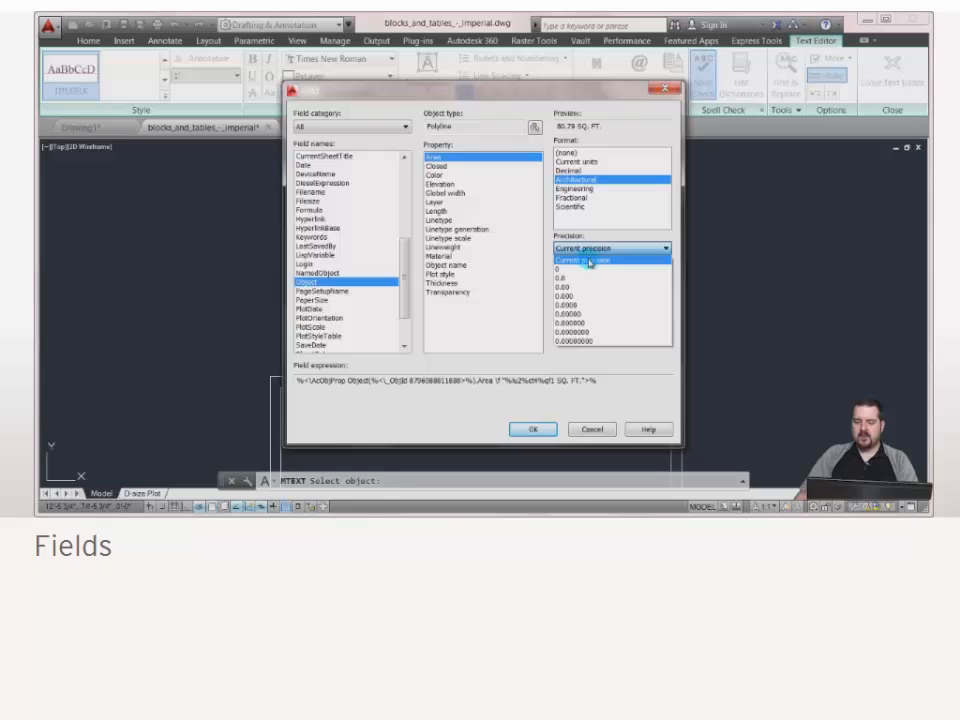
left_click(588, 260)
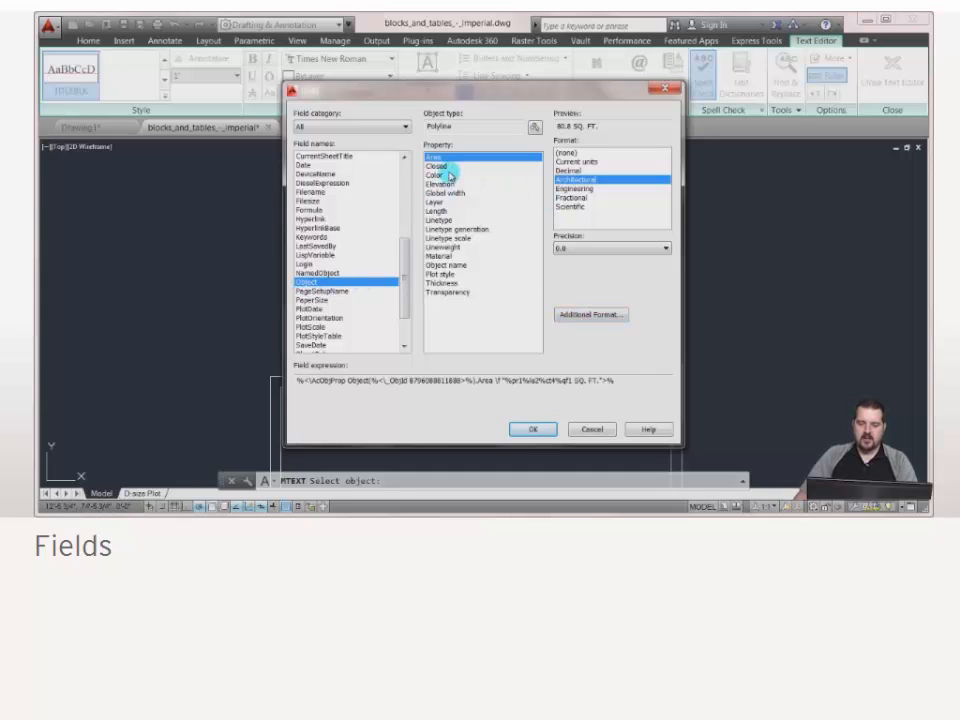
left_click(532, 428)
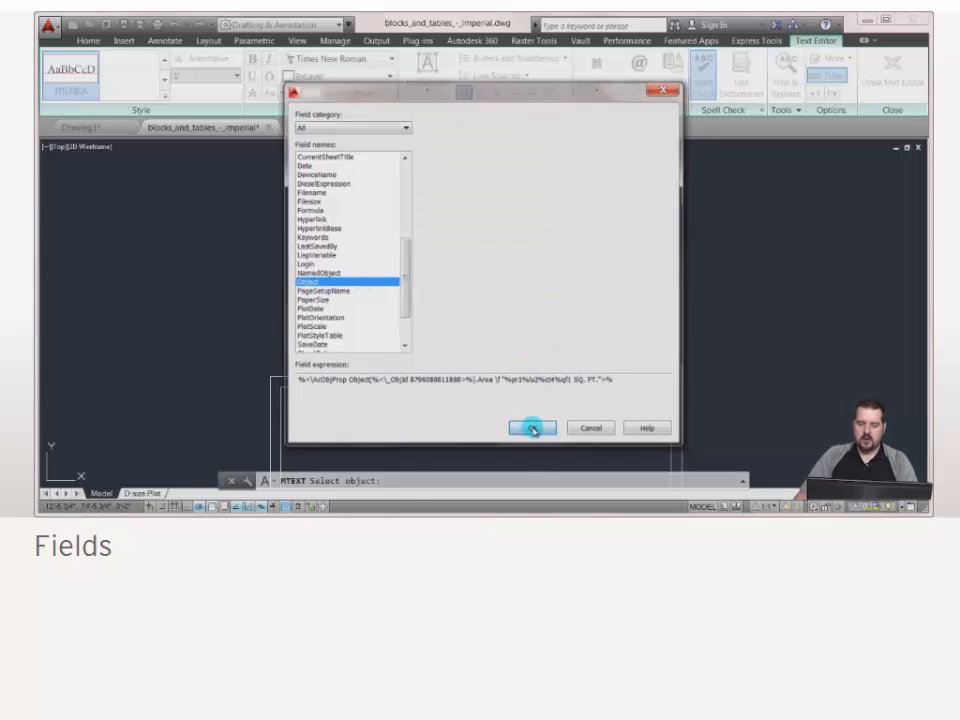
left_click(532, 427)
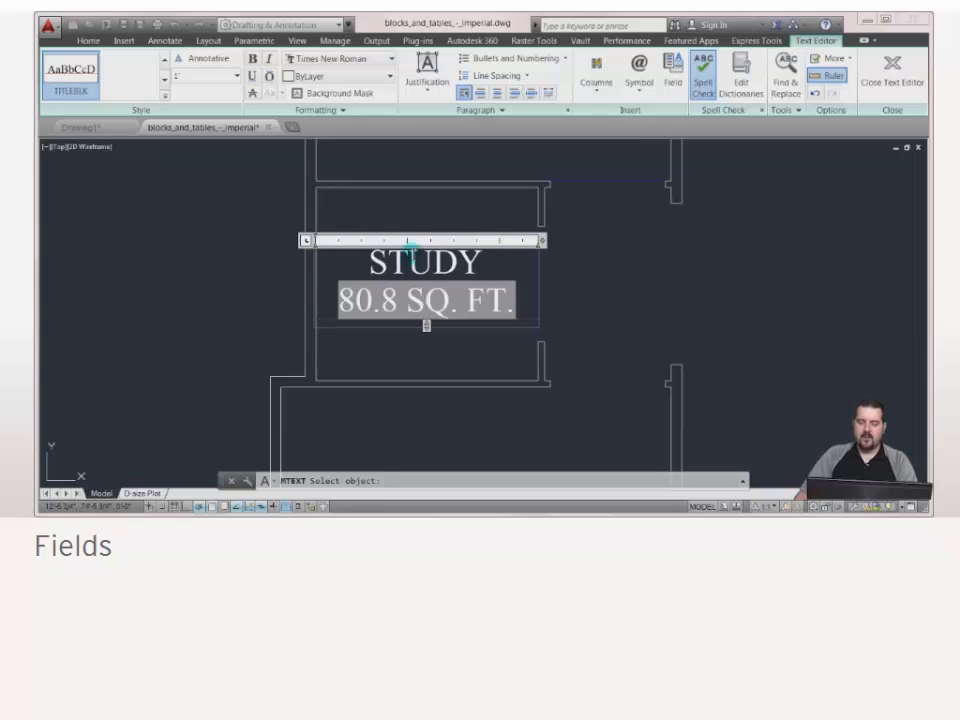